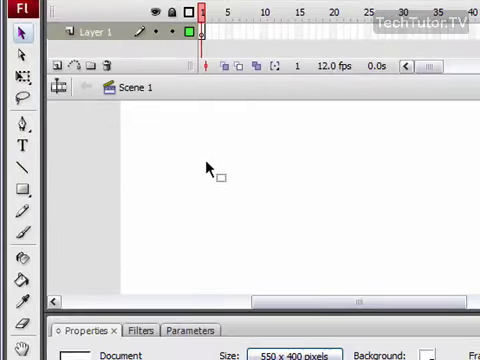
Draw a blue rectangle with a green outline on the stage at frame 1
click(18, 188)
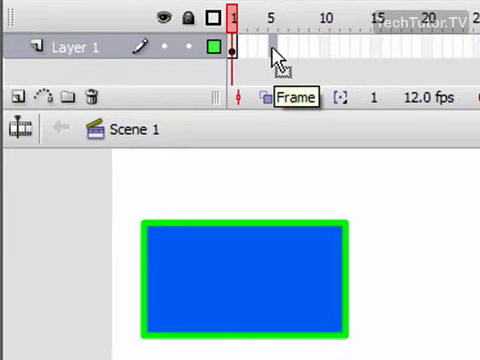
Insert a keyframe at frame 5 and choose a red stroke for the new circle beside the rectangle
right_click(276, 48)
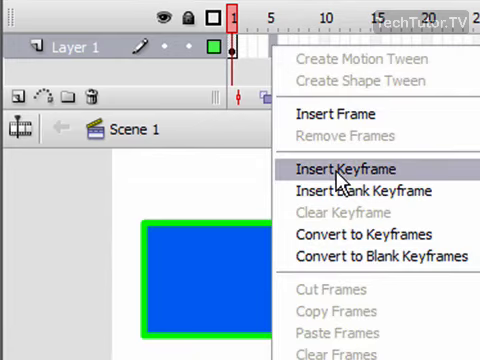
click(348, 168)
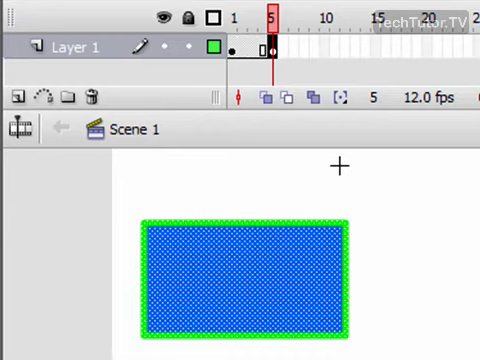
mouse_move(80, 288)
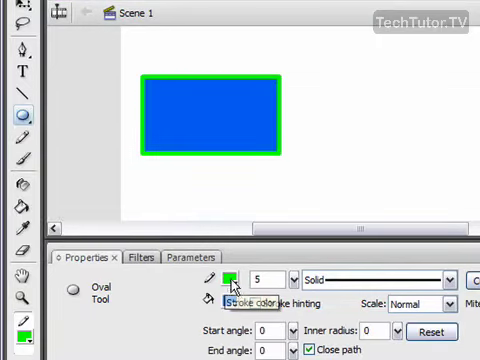
click(232, 280)
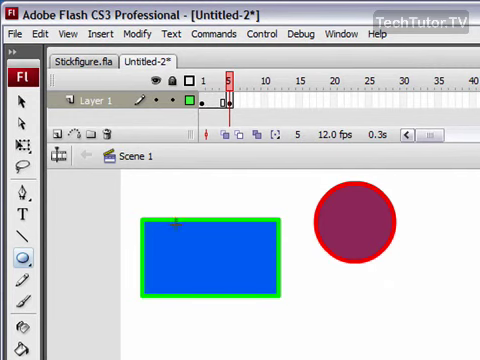
mouse_move(400, 224)
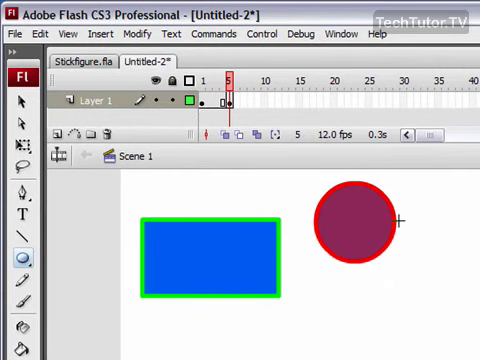
mouse_move(358, 262)
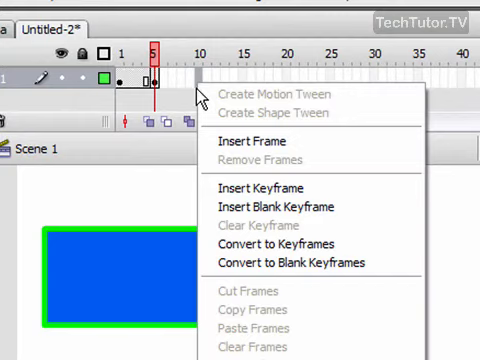
Insert a keyframe at frame 10 for the tall red-outlined oval over the rectangle
click(258, 188)
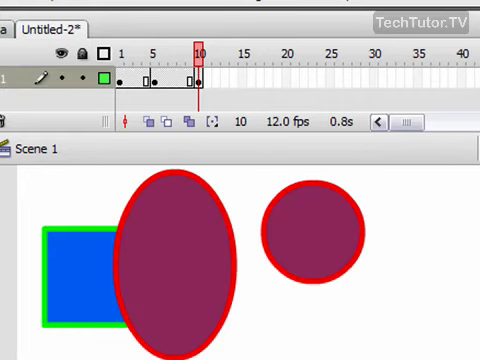
mouse_move(284, 88)
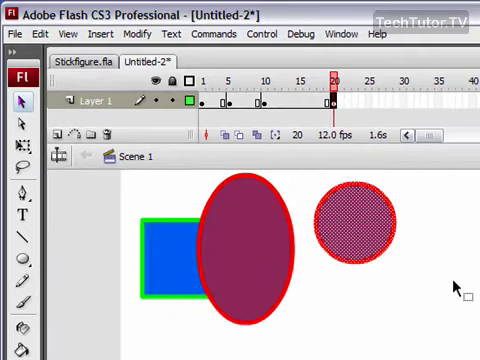
mouse_move(416, 244)
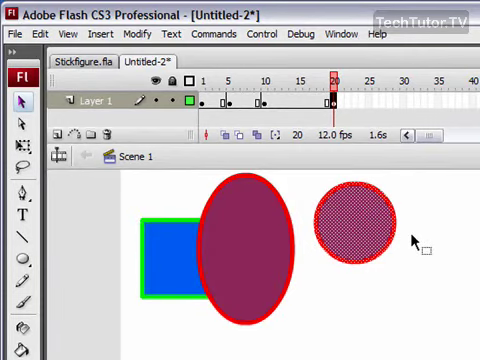